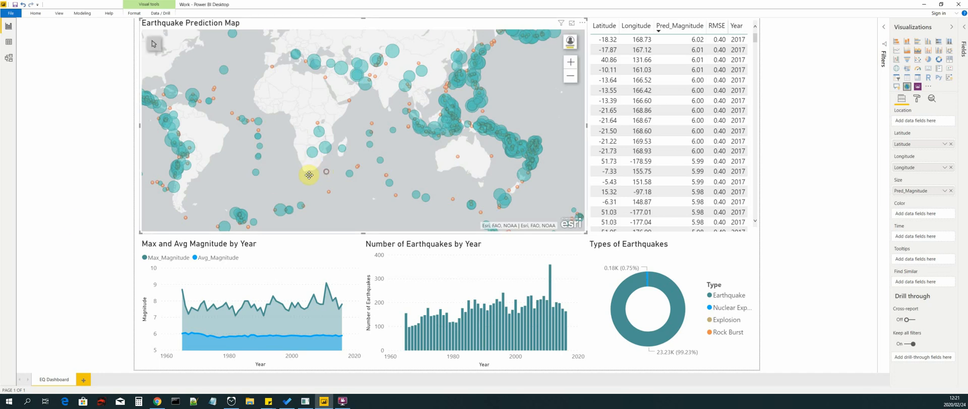
Step: Pan the Earthquake Prediction Map to centre the Americas, Africa, Europe and Asia
drag(309, 174, 336, 169)
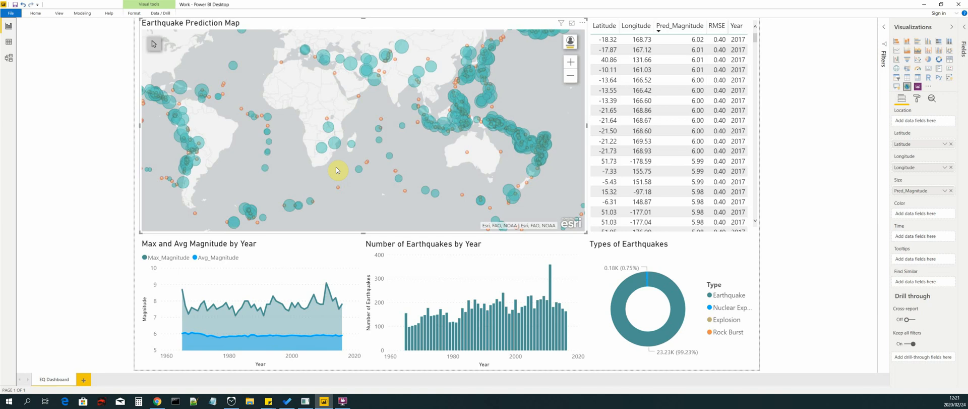
mouse_move(338, 119)
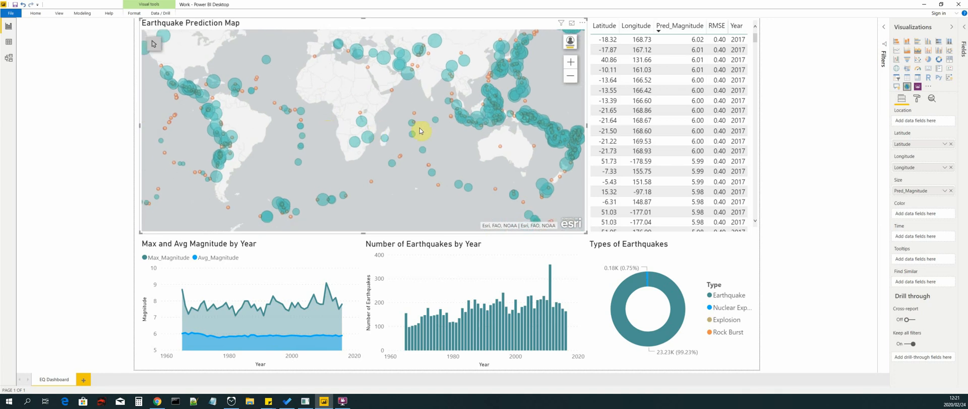
drag(420, 130, 366, 97)
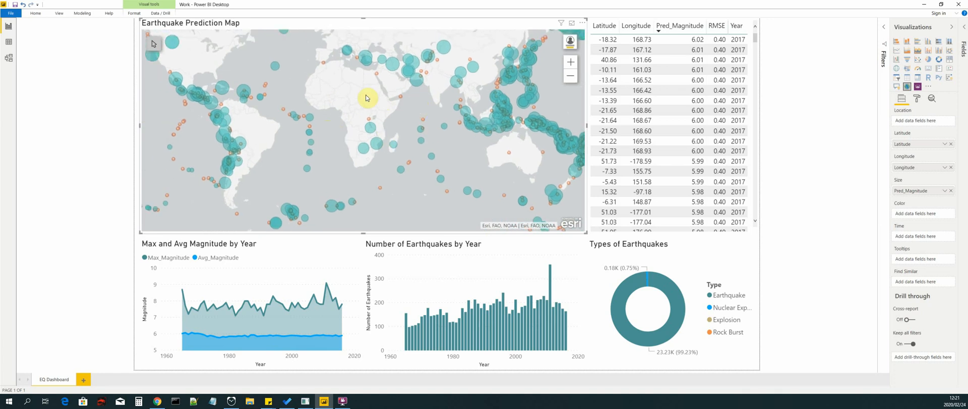
mouse_move(395, 130)
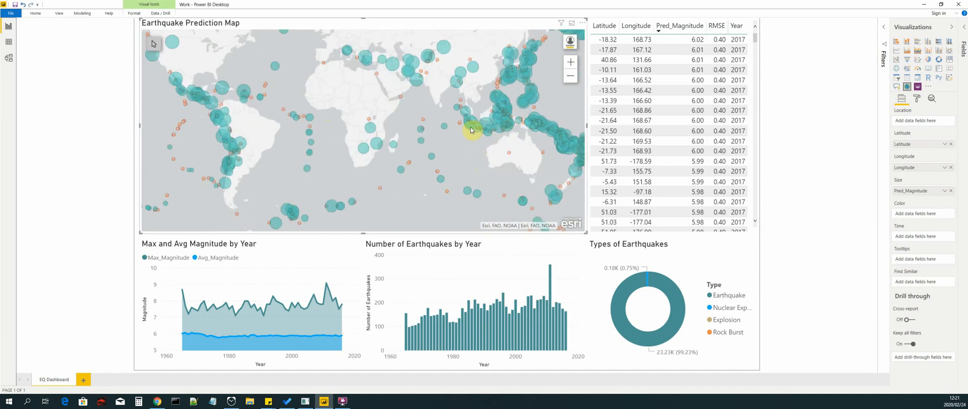
mouse_move(470, 154)
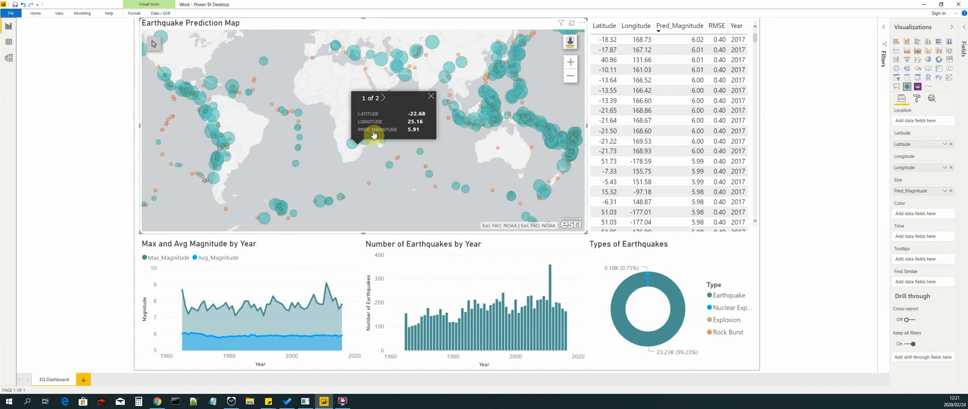
mouse_move(433, 179)
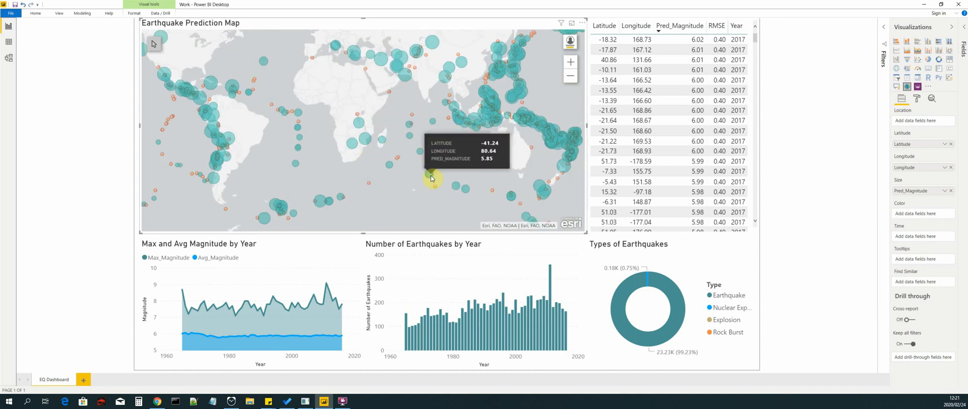
mouse_move(462, 190)
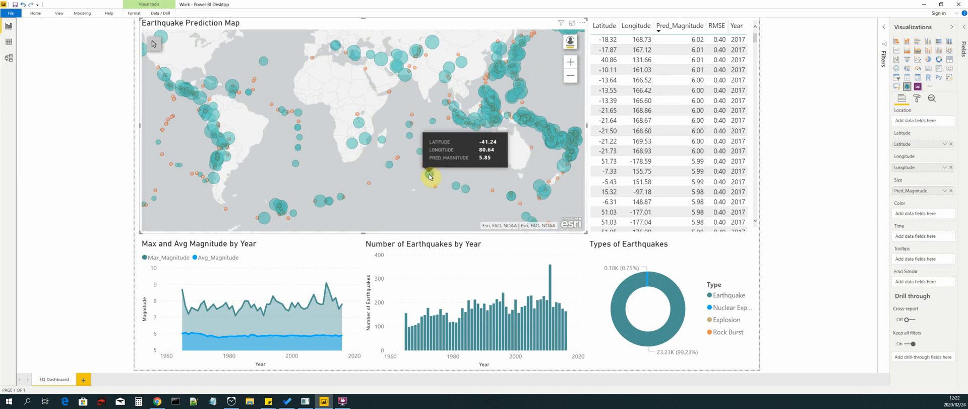
mouse_move(402, 180)
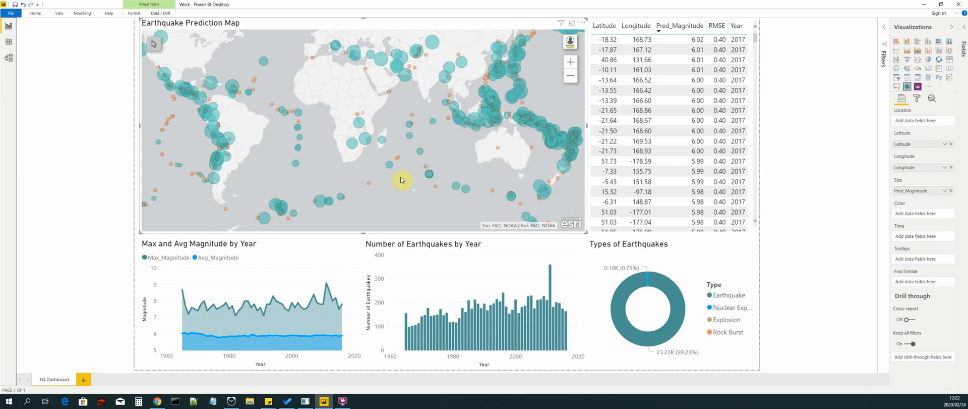
mouse_move(430, 205)
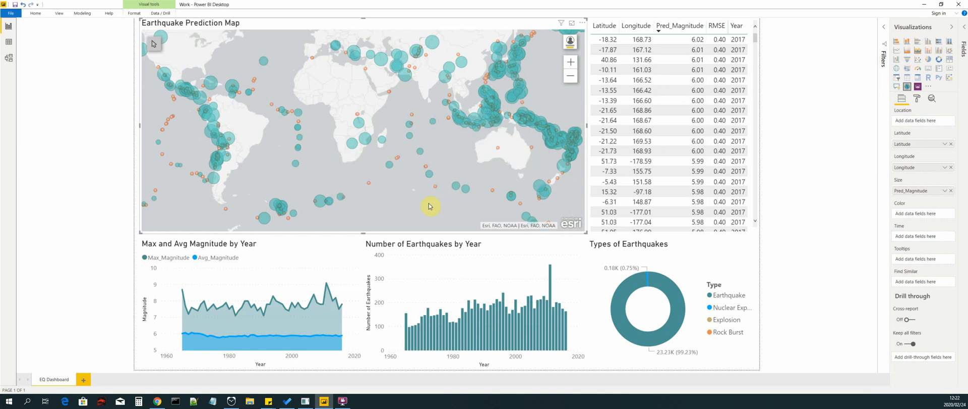
mouse_move(412, 198)
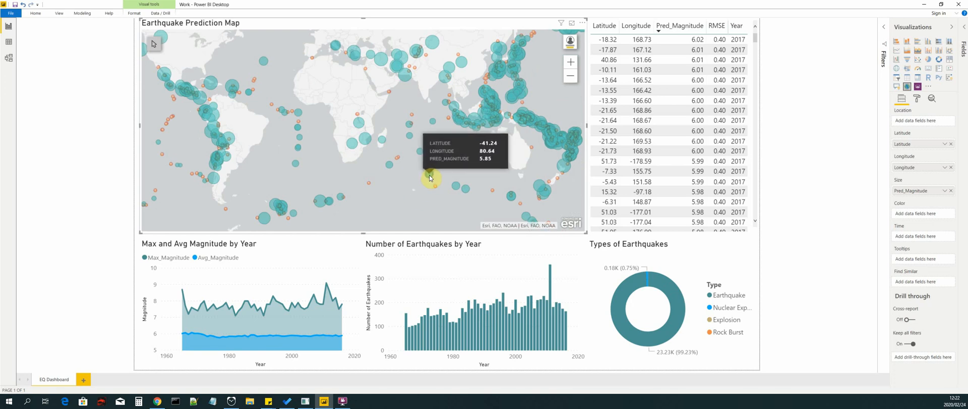
mouse_move(429, 113)
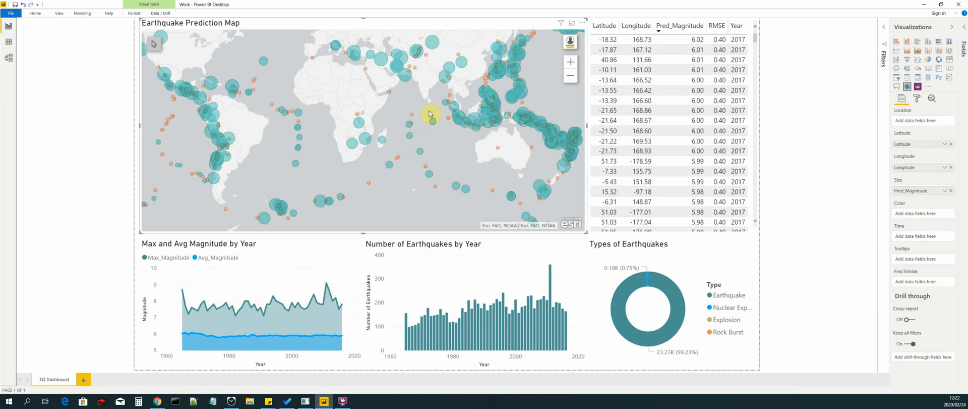
mouse_move(409, 95)
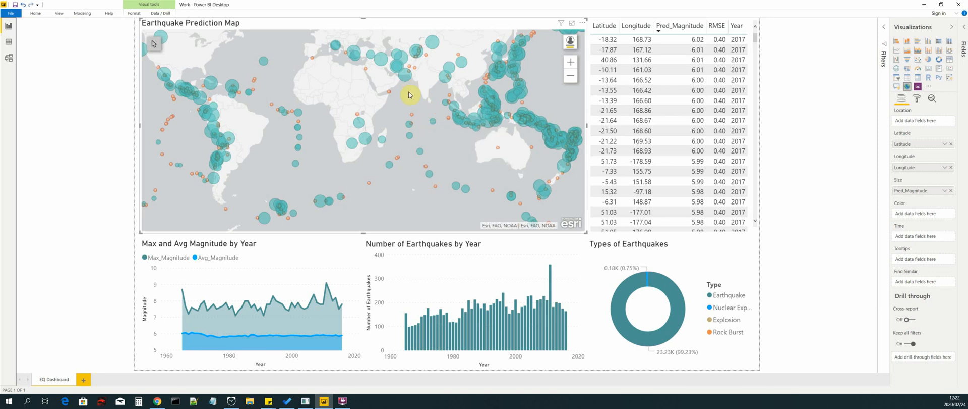
mouse_move(405, 88)
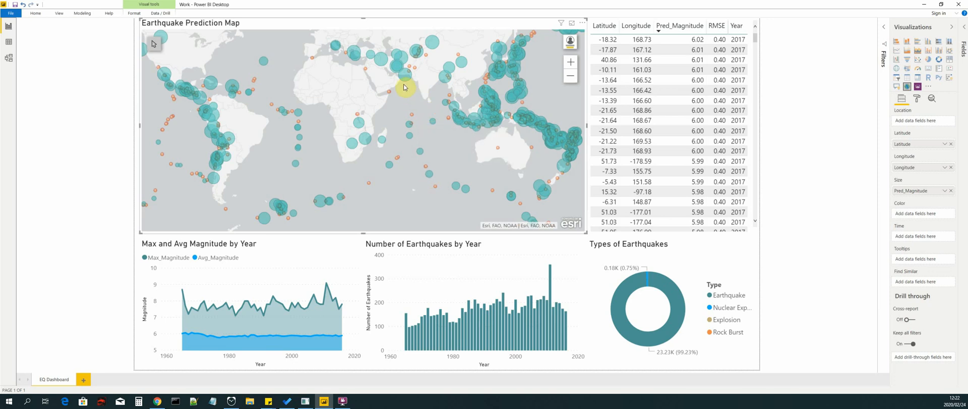
mouse_move(407, 82)
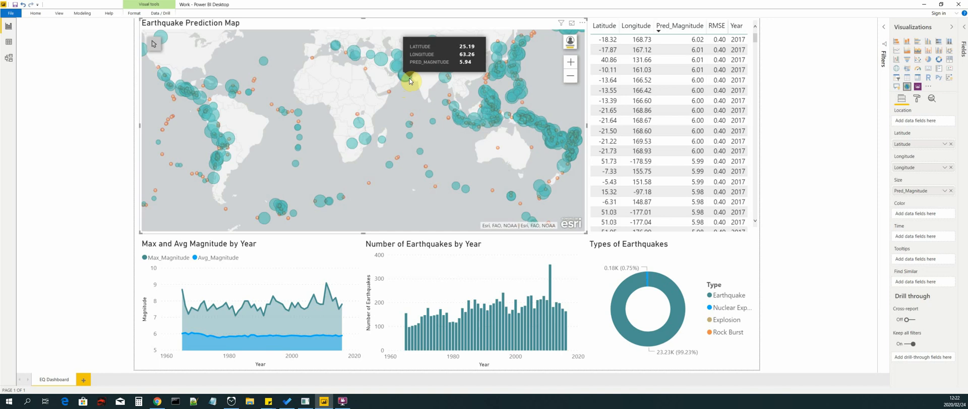
mouse_move(446, 151)
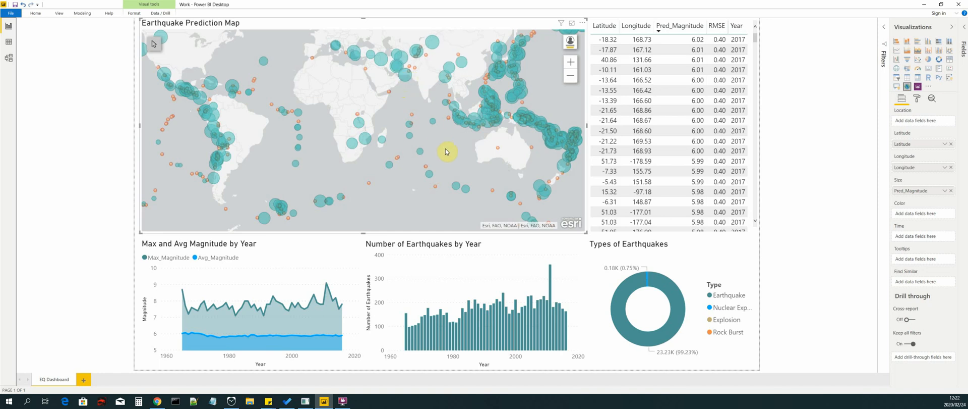
mouse_move(457, 161)
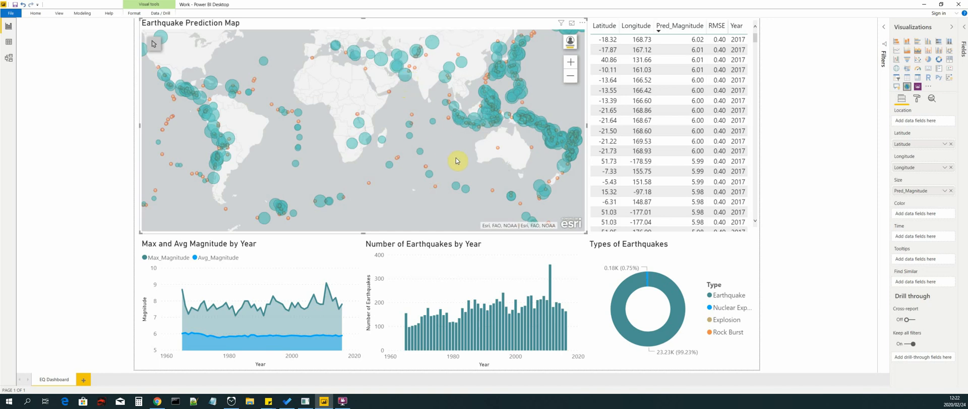
mouse_move(450, 158)
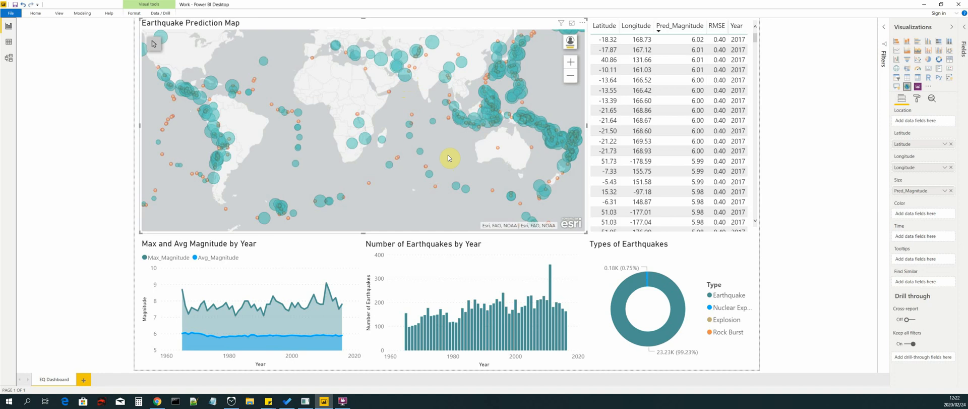
mouse_move(397, 160)
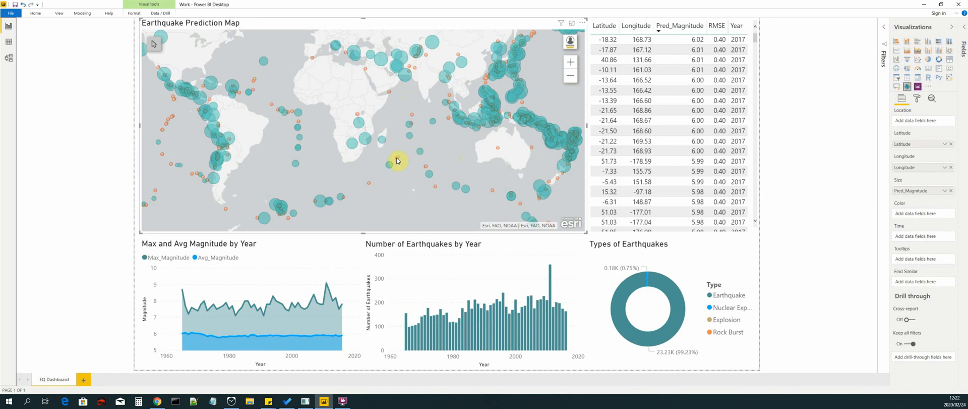
mouse_move(371, 186)
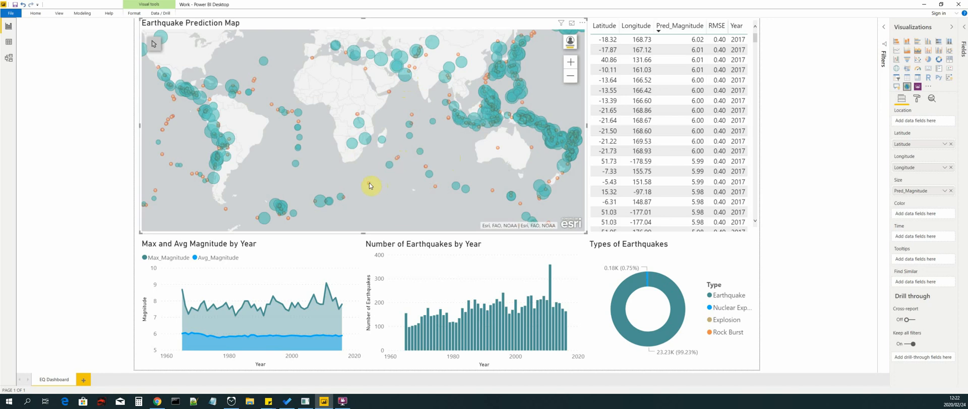
mouse_move(370, 186)
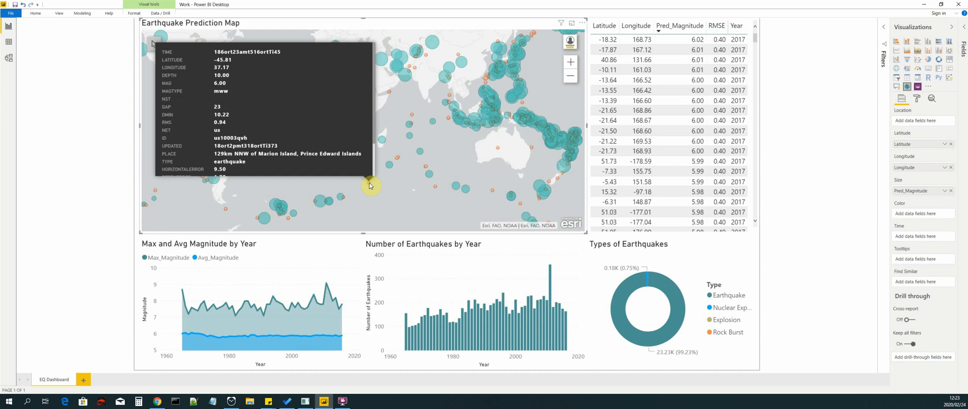
mouse_move(383, 173)
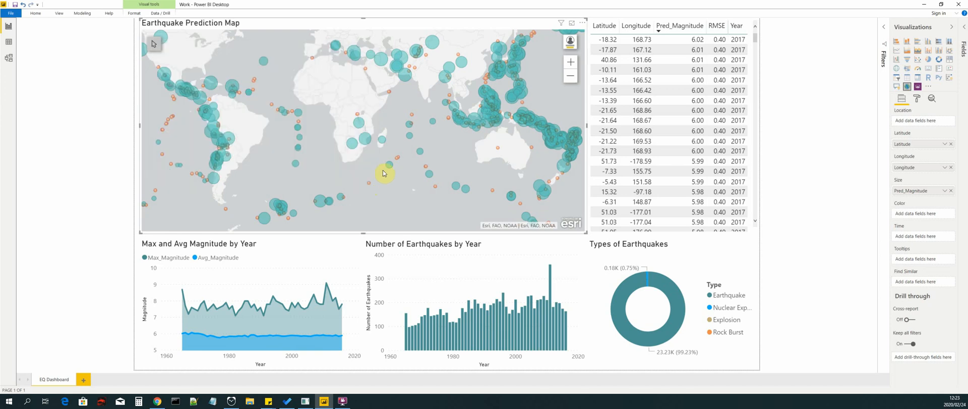
mouse_move(374, 143)
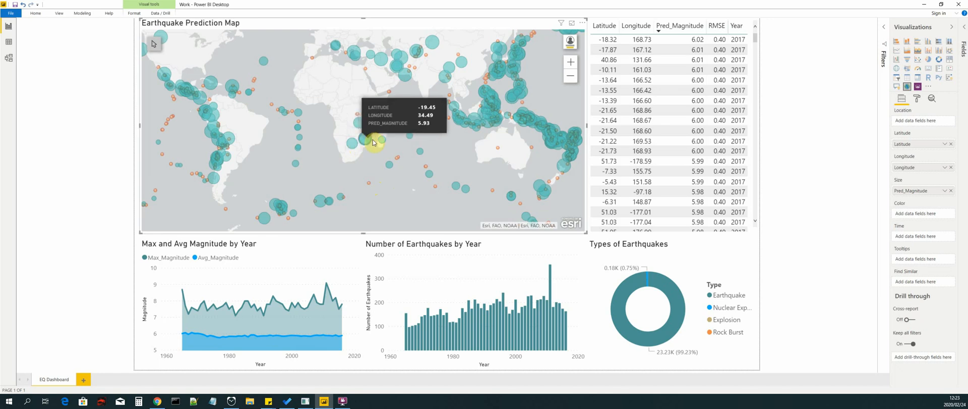
mouse_move(445, 182)
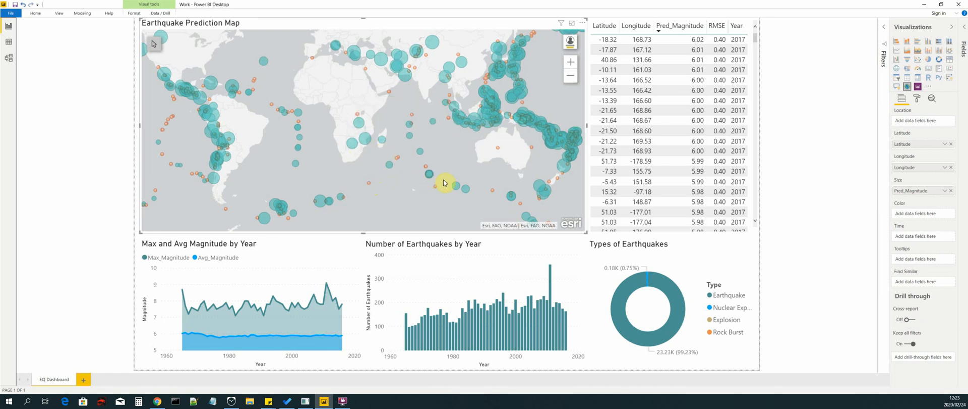
mouse_move(460, 107)
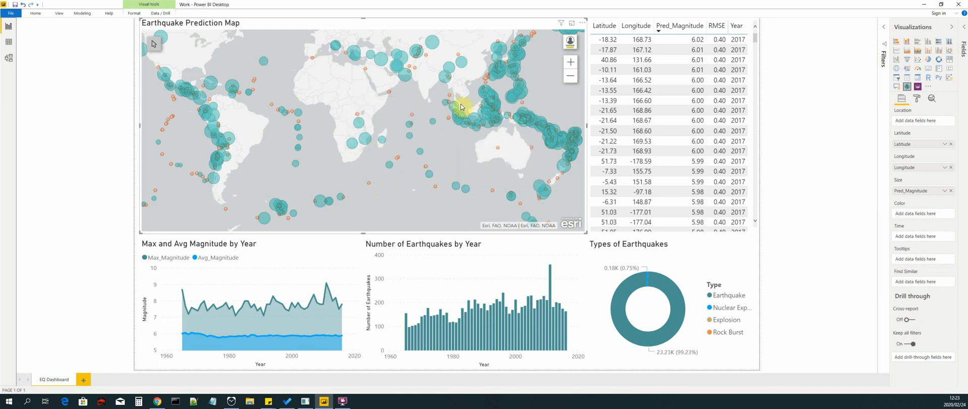
click(451, 127)
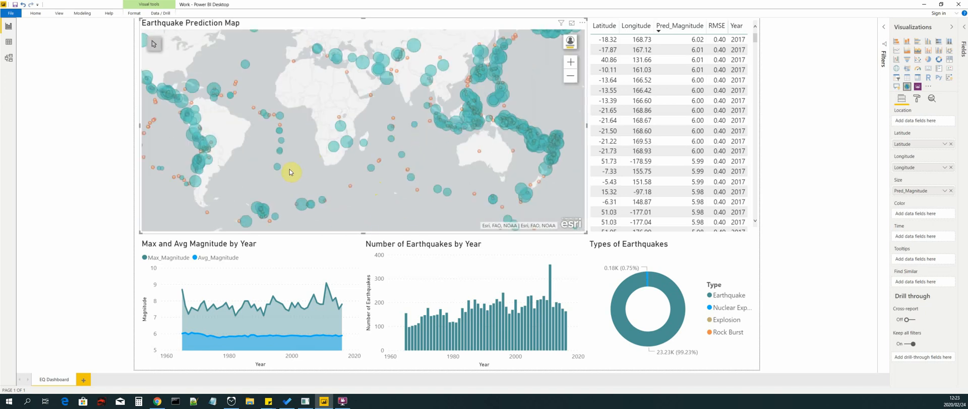
drag(291, 171, 317, 165)
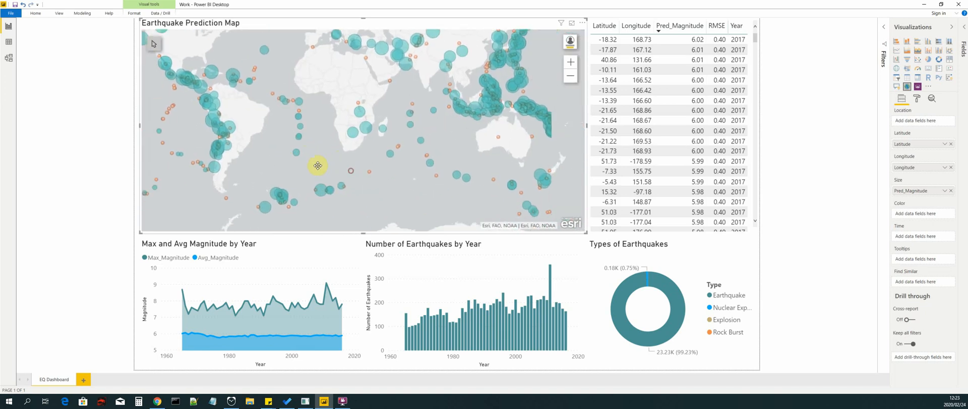
drag(317, 166, 287, 158)
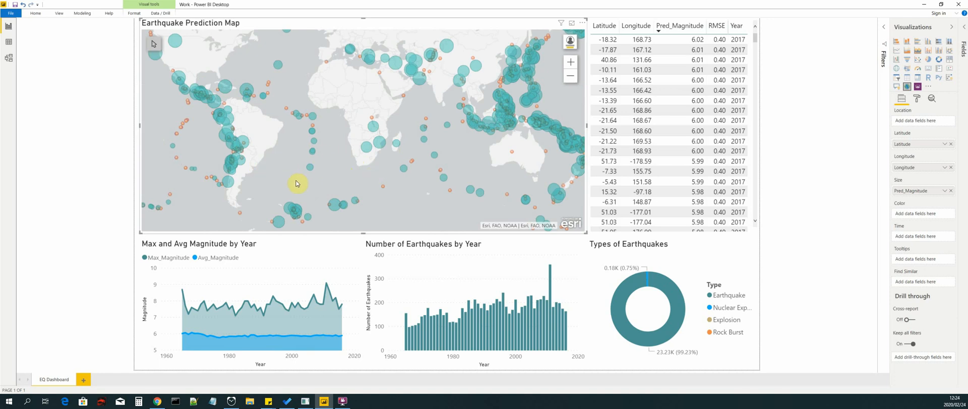
drag(296, 183, 454, 145)
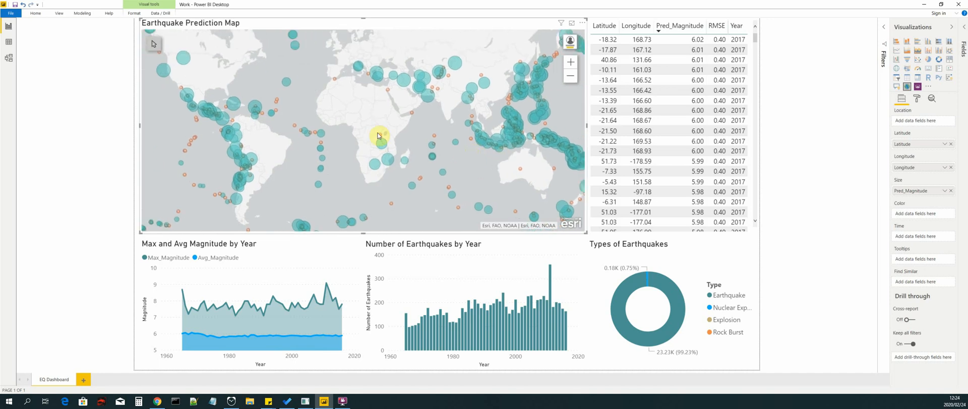
mouse_move(374, 134)
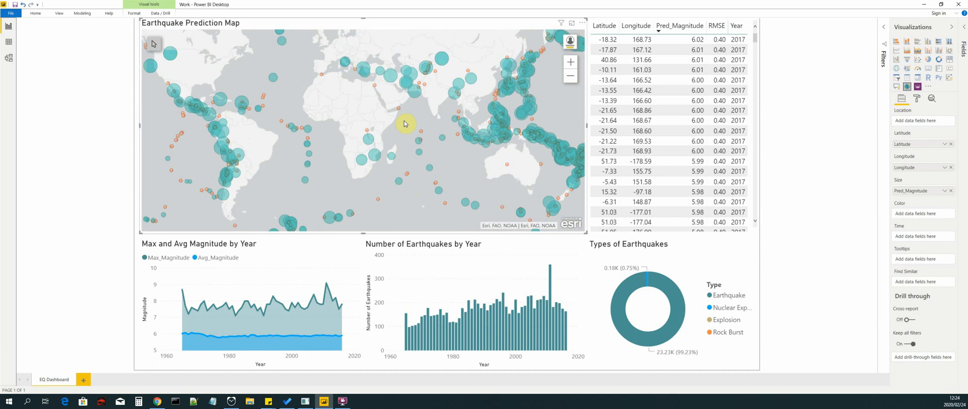
mouse_move(406, 149)
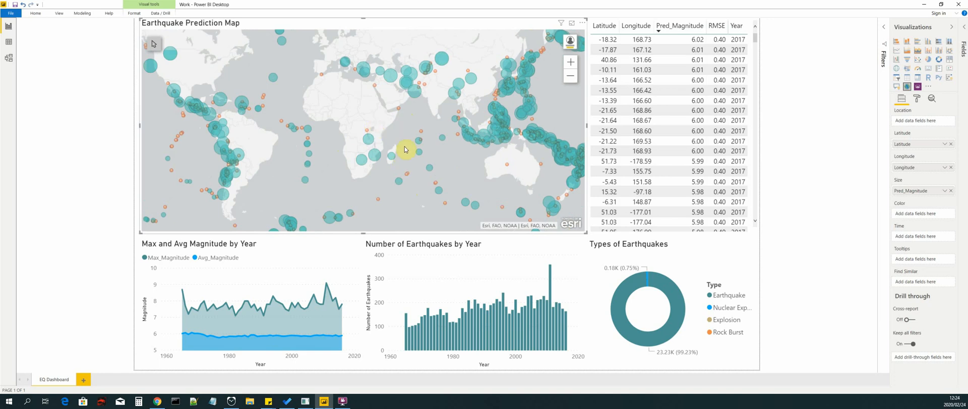
mouse_move(251, 311)
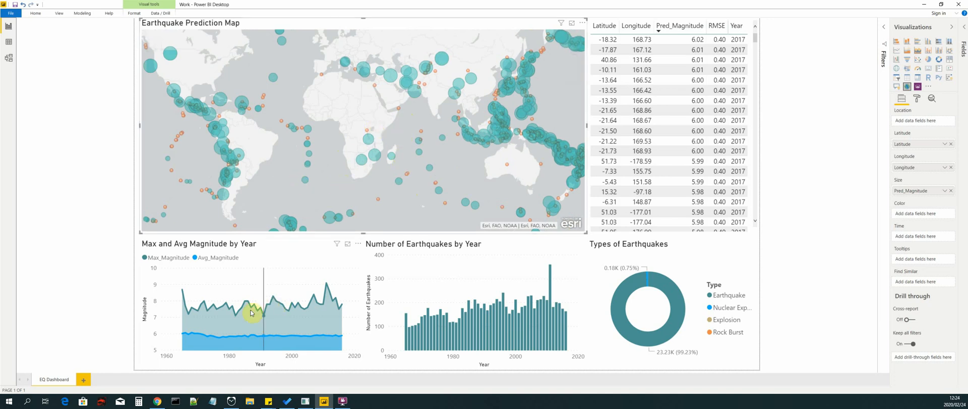
mouse_move(215, 307)
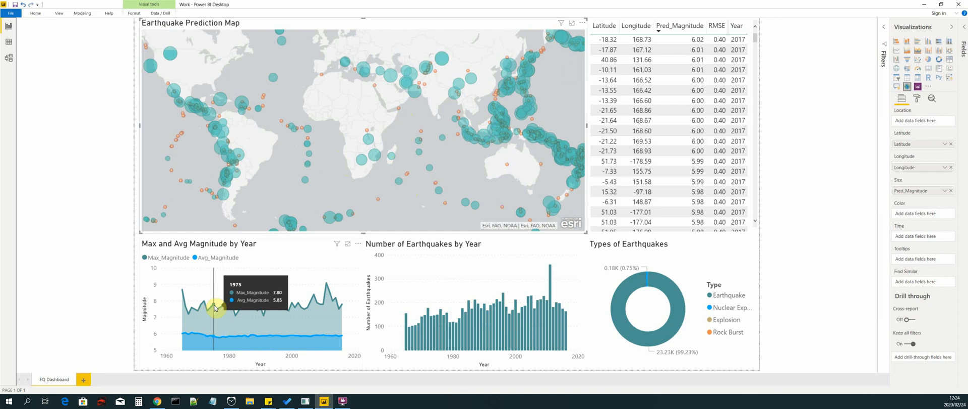
mouse_move(235, 293)
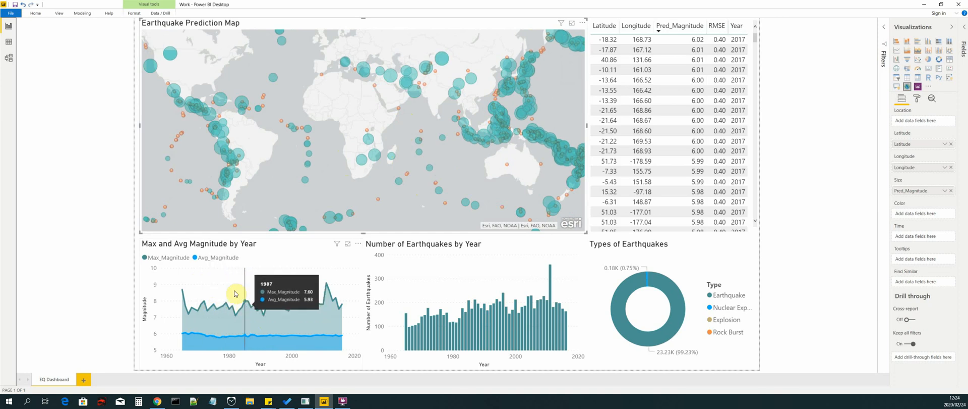
mouse_move(237, 300)
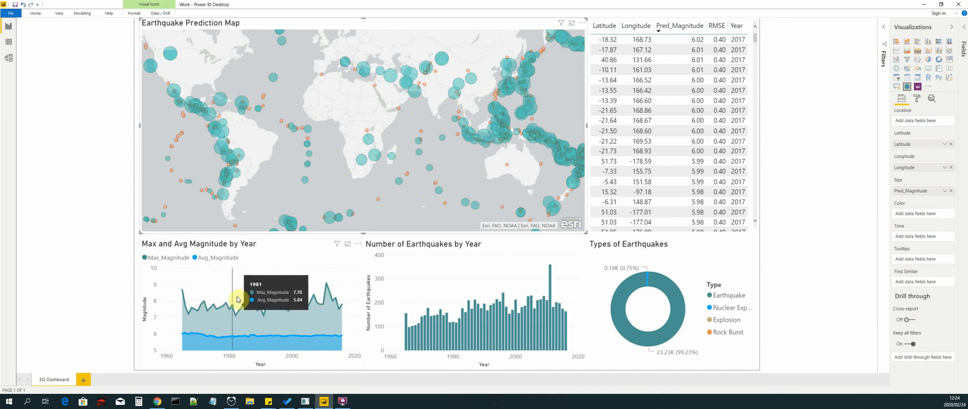
mouse_move(198, 304)
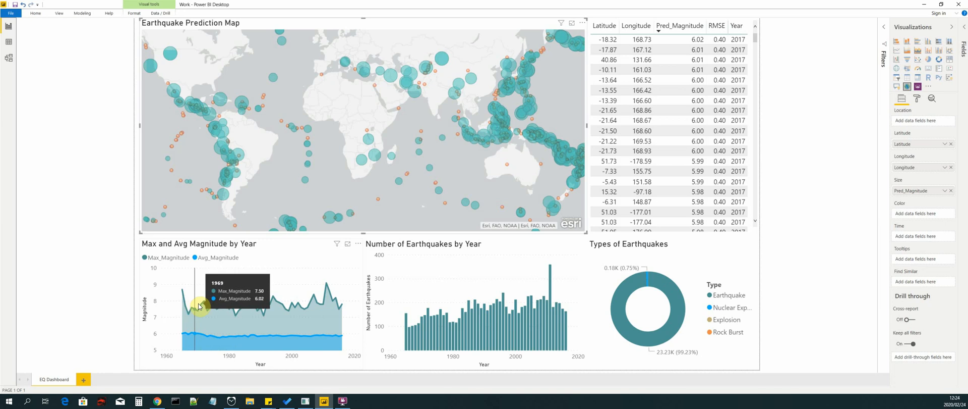
mouse_move(250, 307)
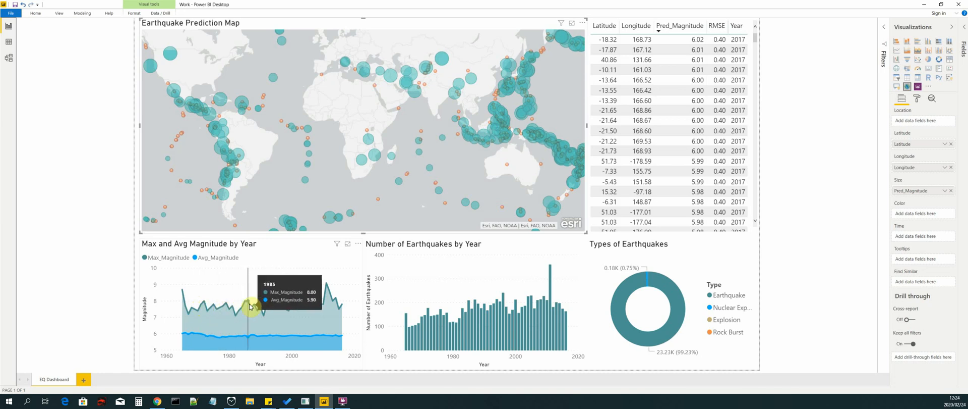
mouse_move(229, 304)
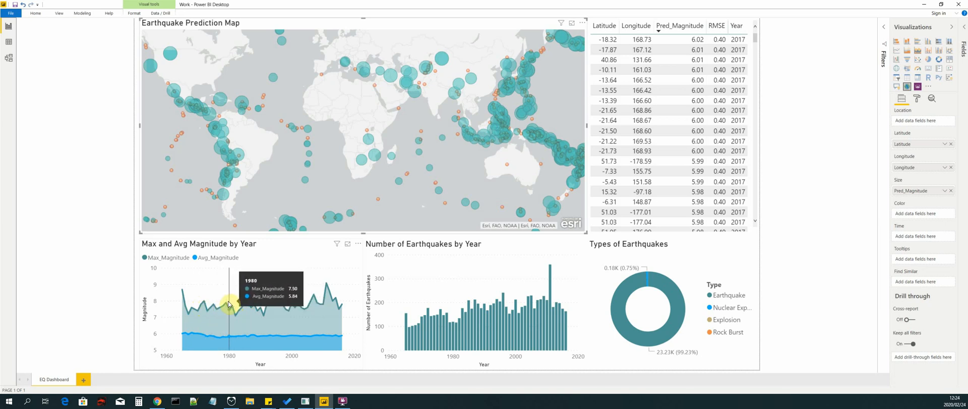
mouse_move(227, 306)
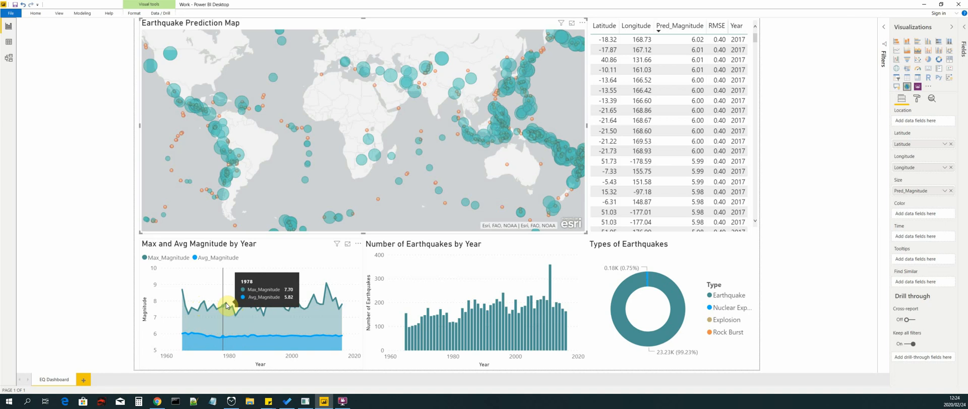
mouse_move(208, 339)
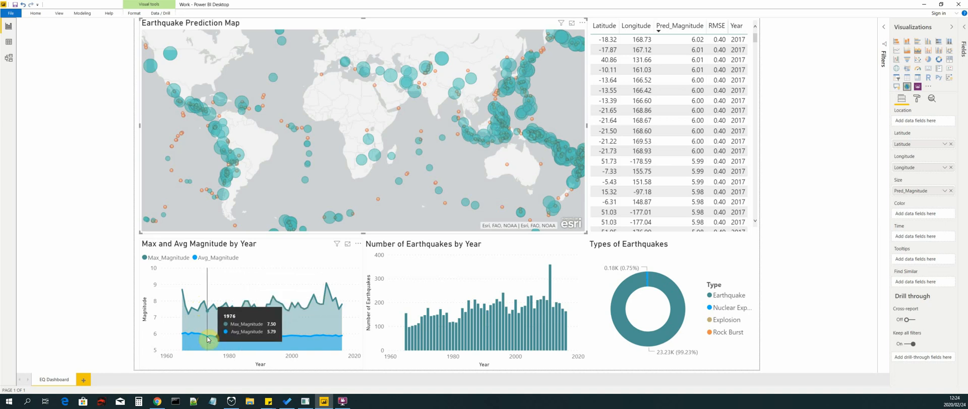
mouse_move(246, 337)
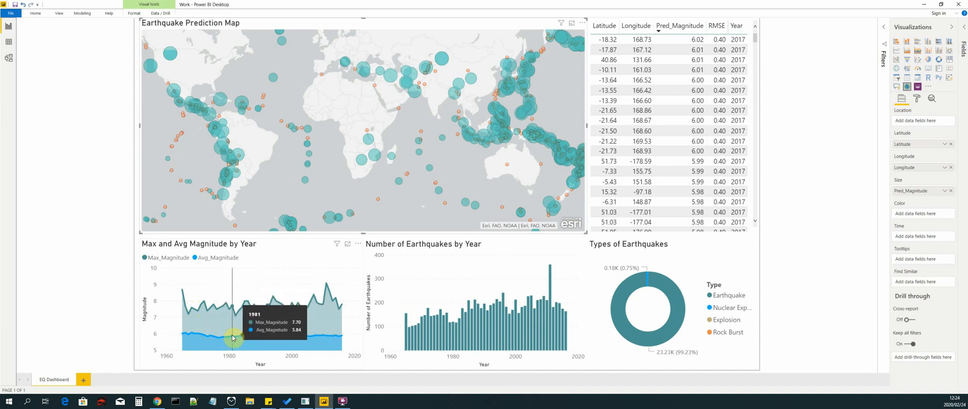
mouse_move(231, 268)
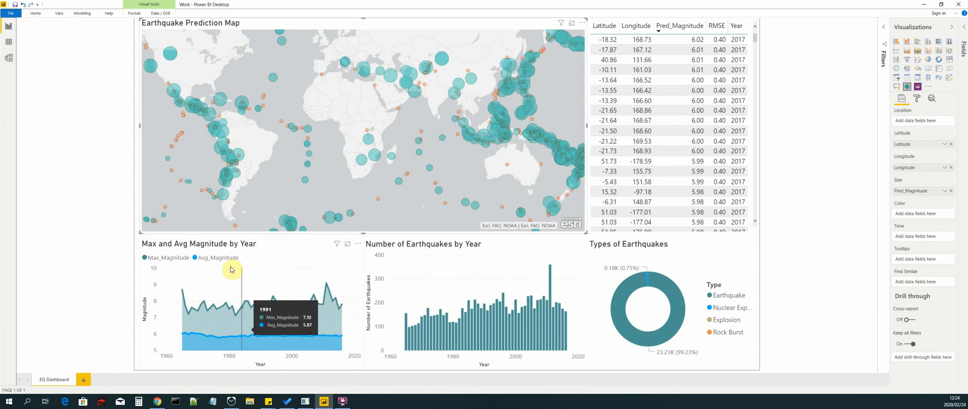
mouse_move(226, 316)
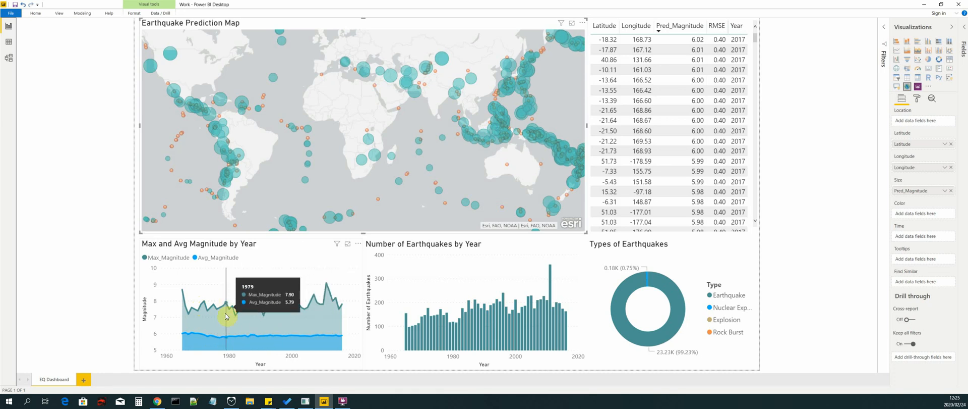
mouse_move(230, 307)
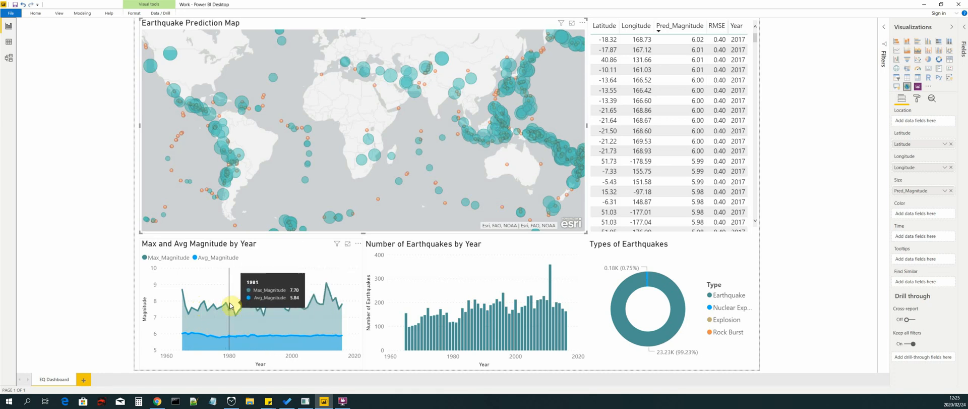
mouse_move(259, 310)
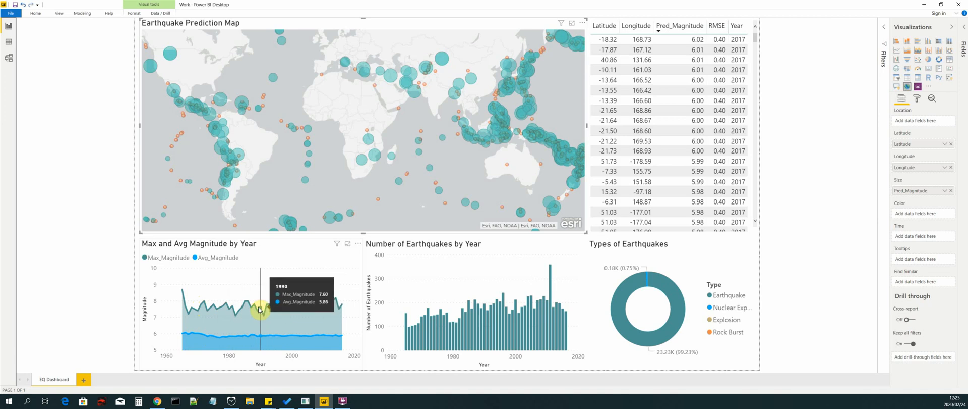
mouse_move(228, 310)
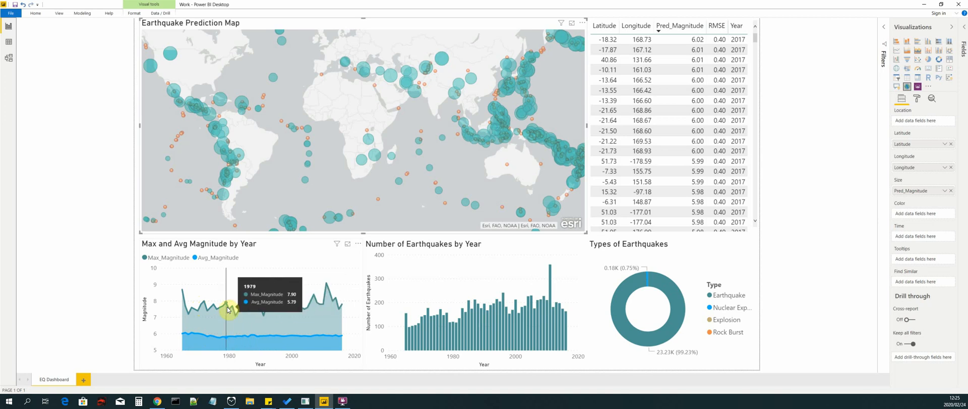
mouse_move(239, 310)
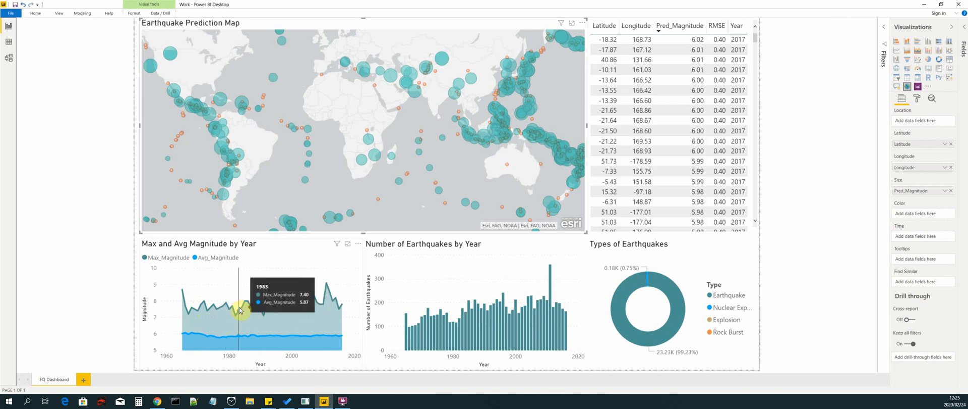
mouse_move(281, 307)
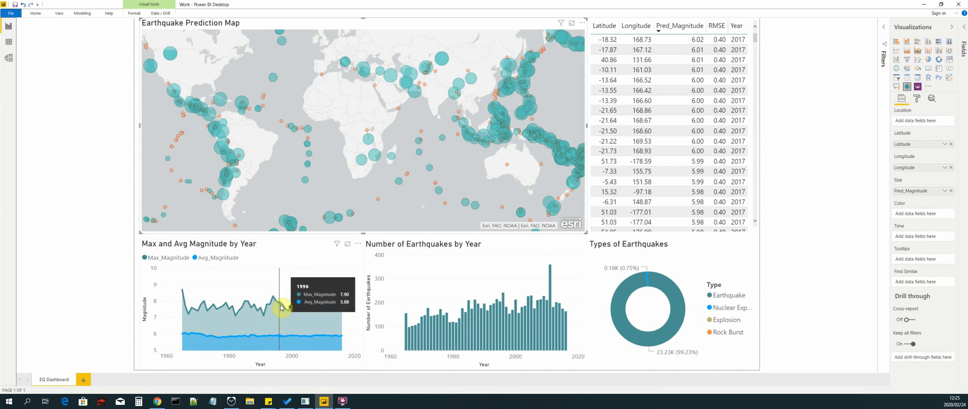
mouse_move(308, 254)
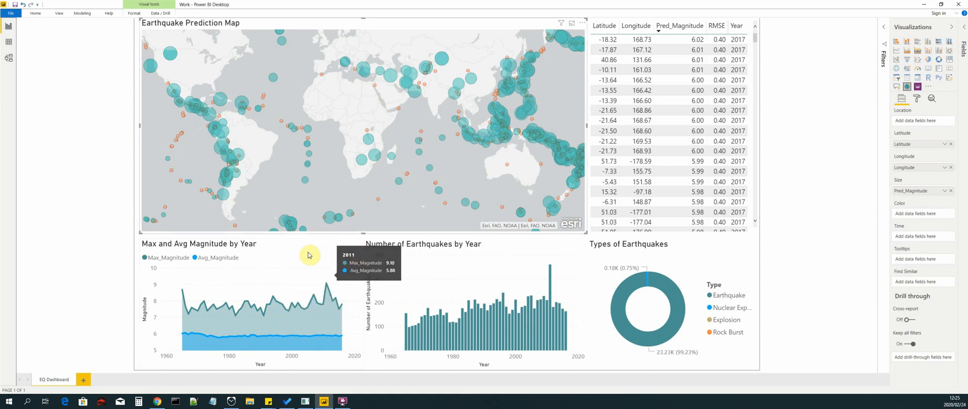
mouse_move(428, 275)
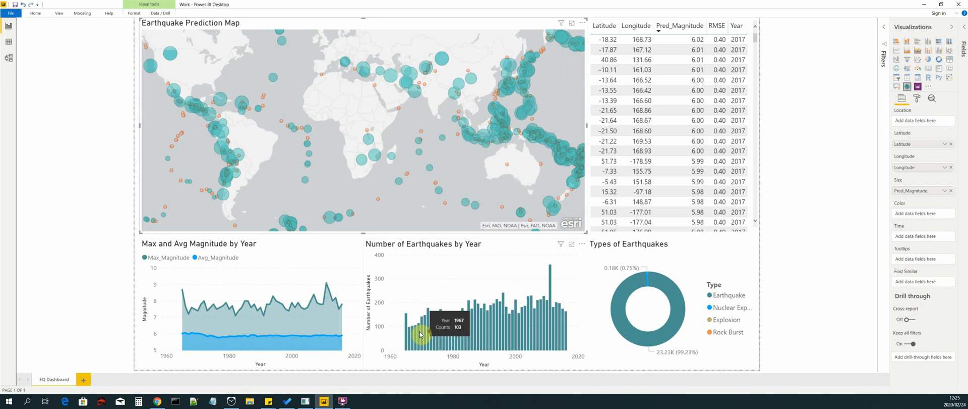
mouse_move(442, 339)
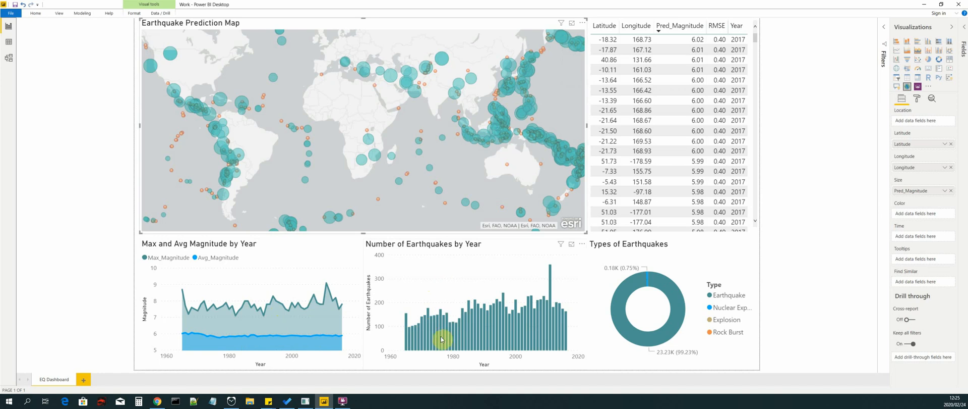
mouse_move(500, 326)
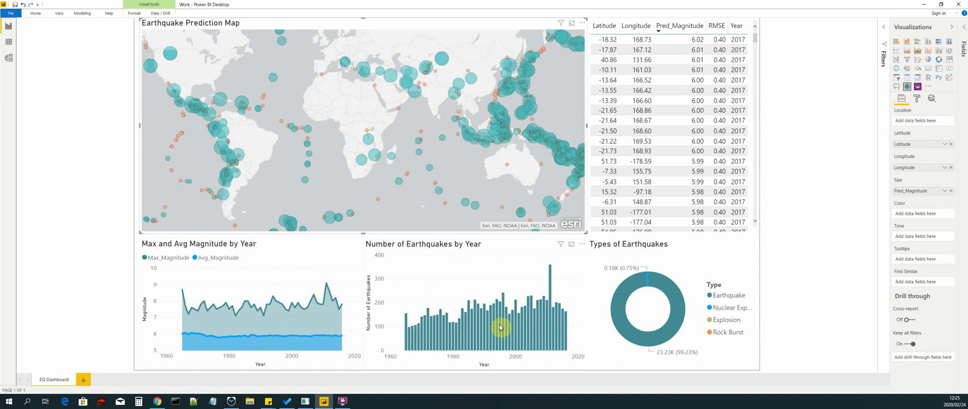
mouse_move(434, 335)
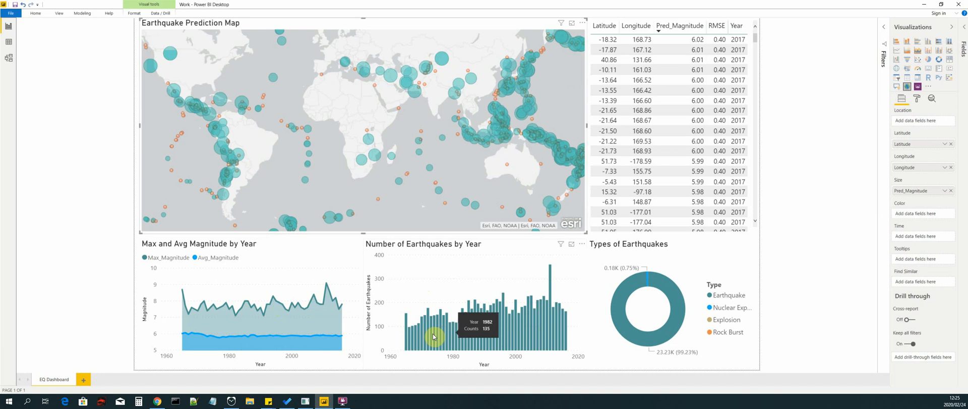
mouse_move(459, 335)
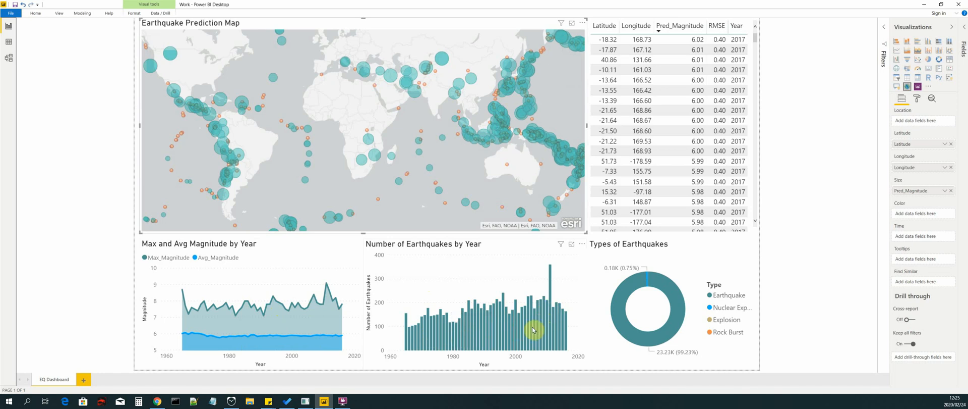
mouse_move(550, 316)
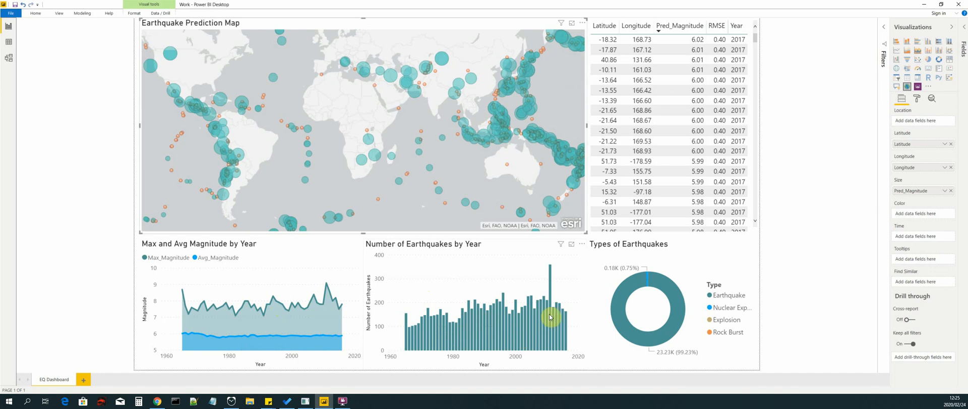
mouse_move(615, 286)
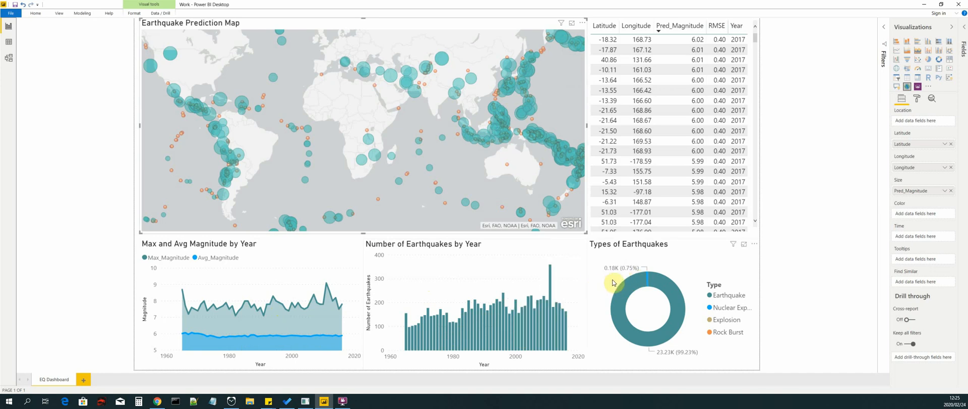
mouse_move(604, 286)
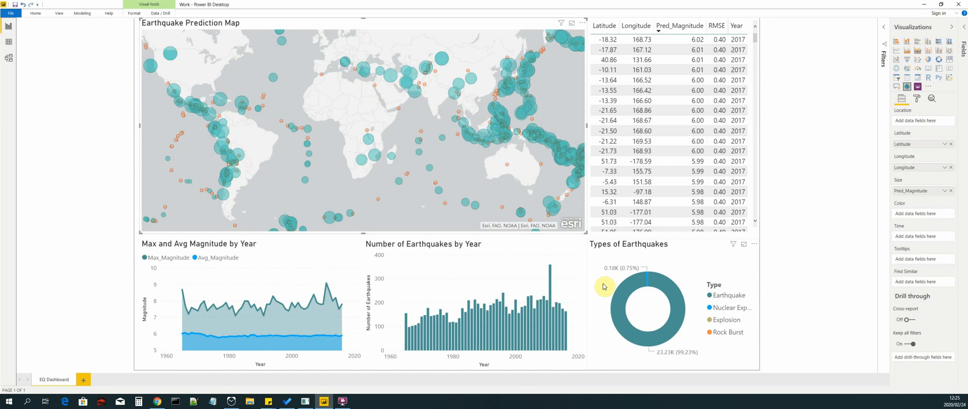
mouse_move(611, 280)
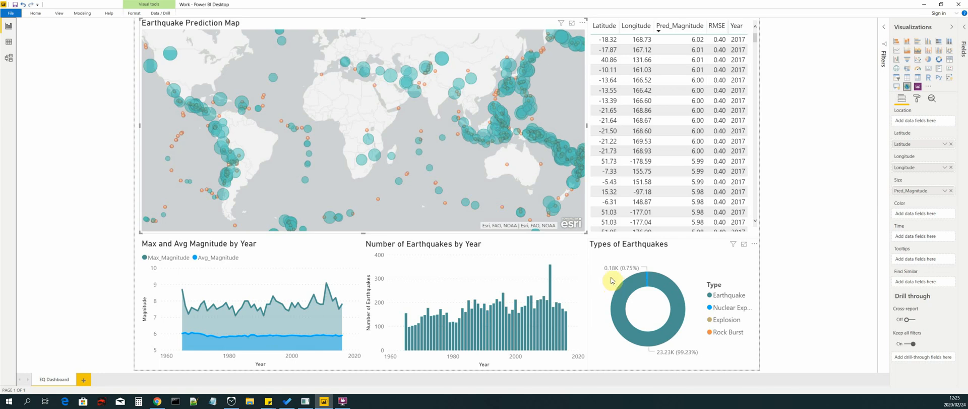
mouse_move(618, 294)
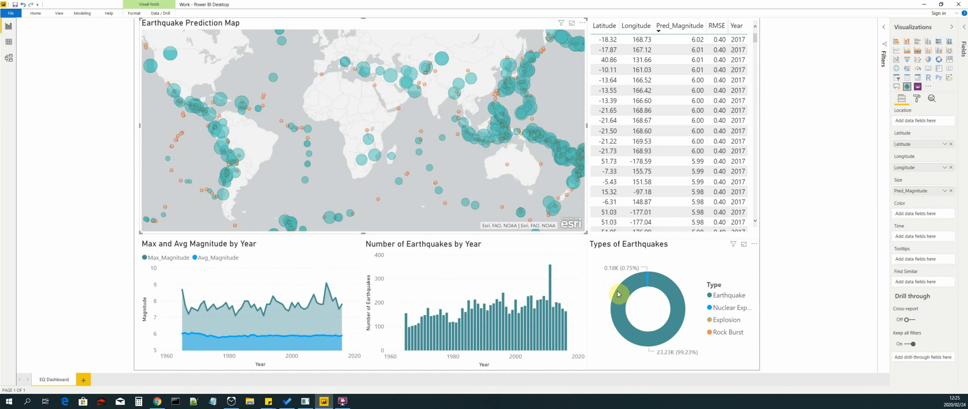
mouse_move(619, 298)
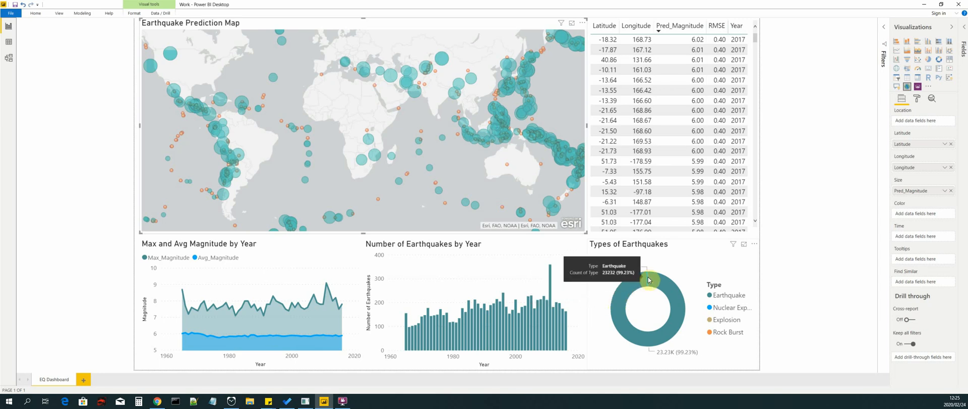
mouse_move(649, 280)
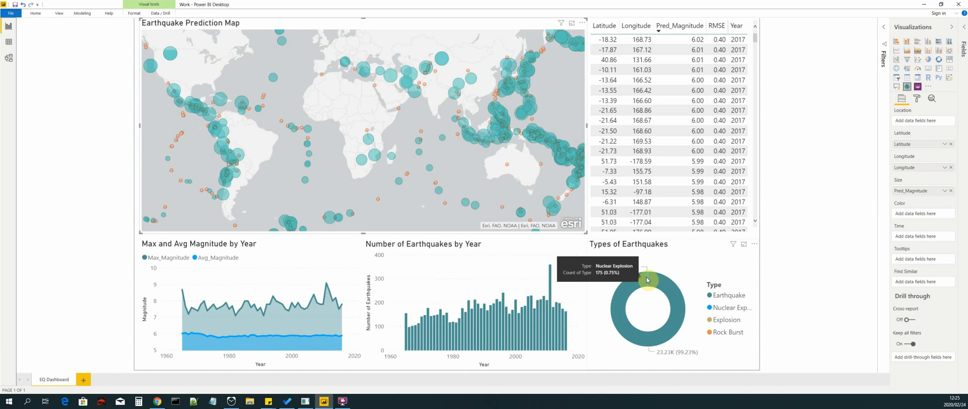
mouse_move(695, 315)
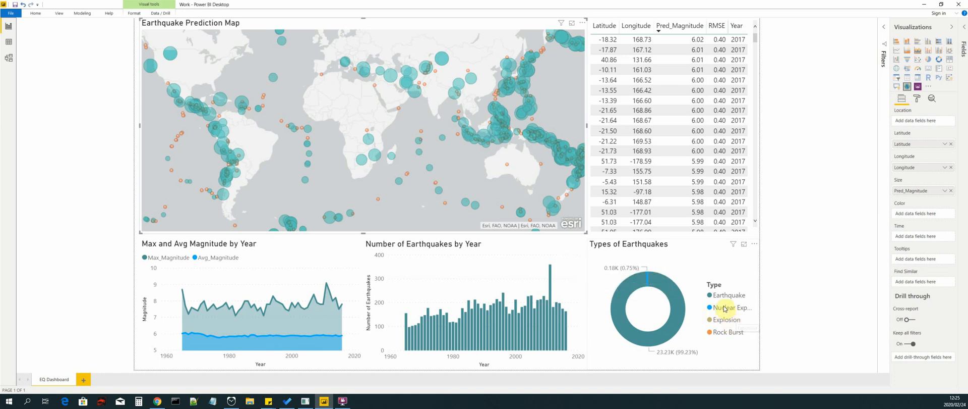
mouse_move(725, 320)
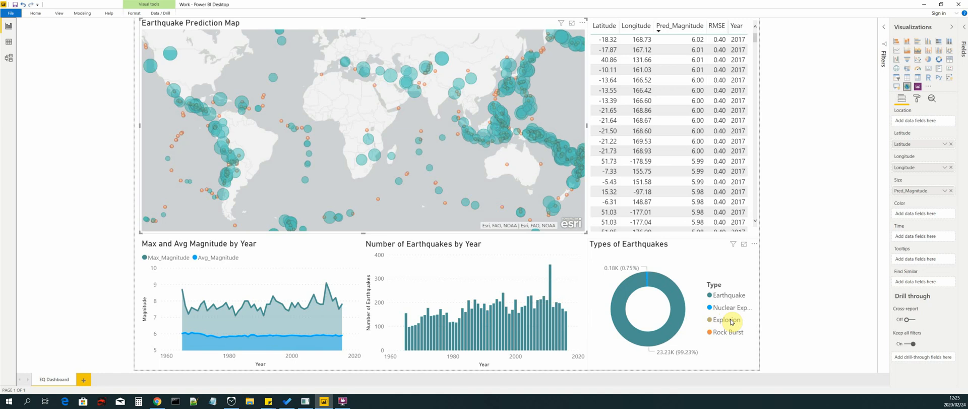
mouse_move(674, 284)
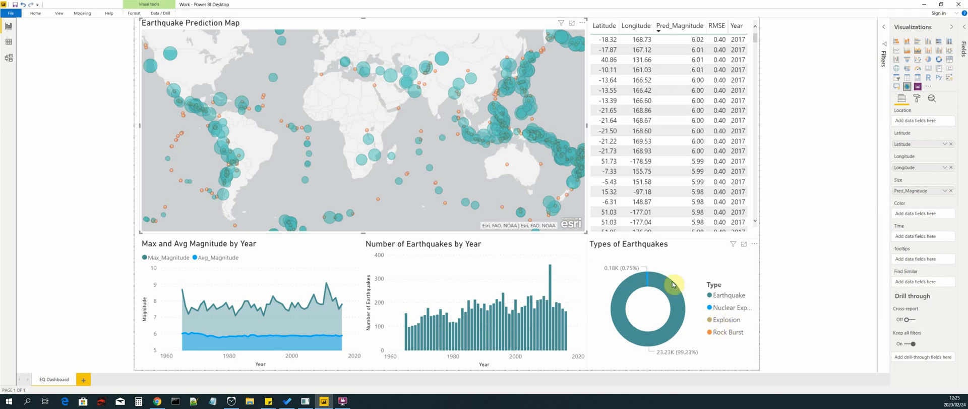
mouse_move(599, 285)
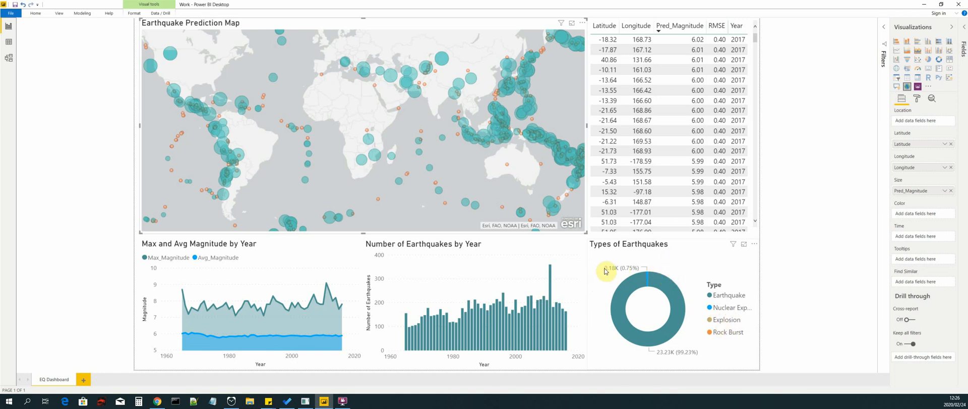
mouse_move(626, 268)
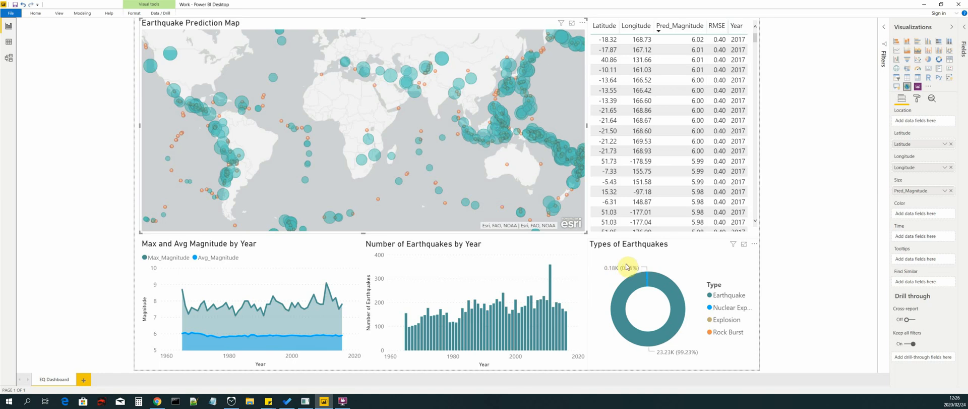
mouse_move(611, 259)
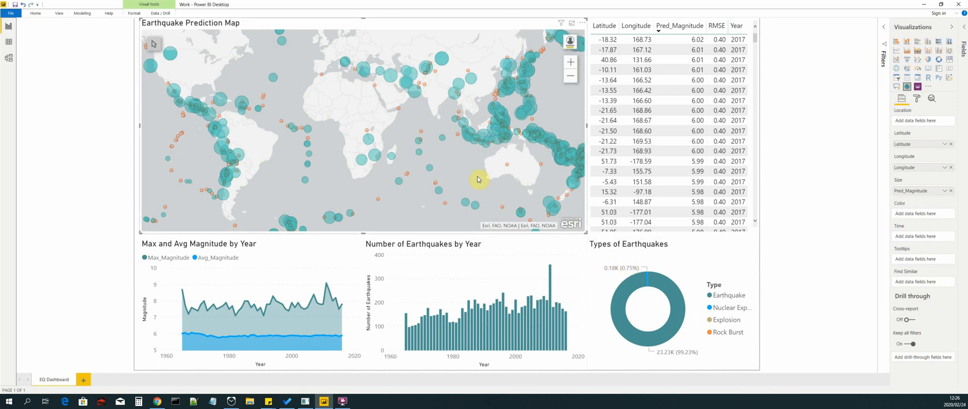
mouse_move(679, 45)
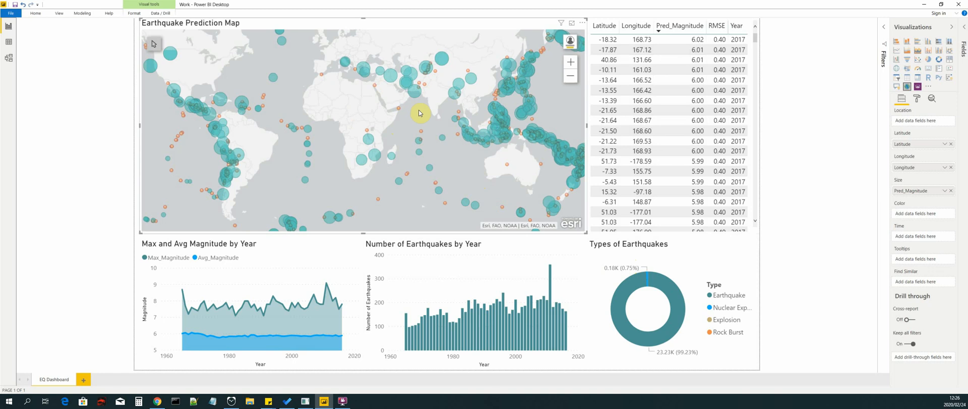
mouse_move(418, 152)
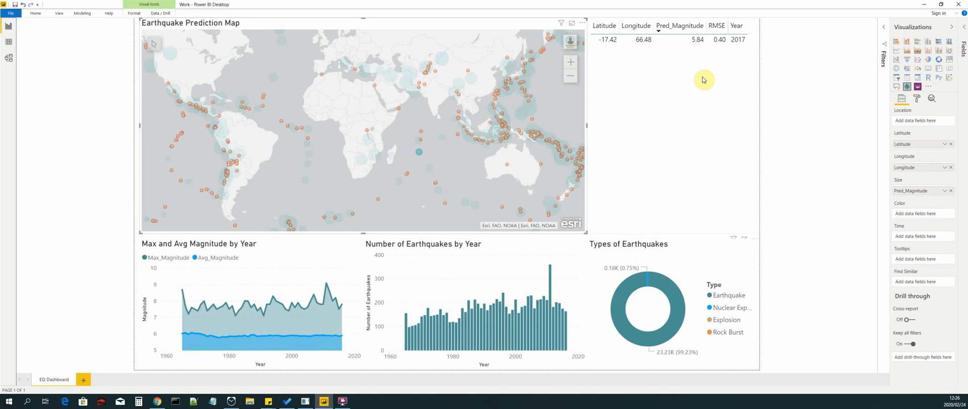
mouse_move(622, 57)
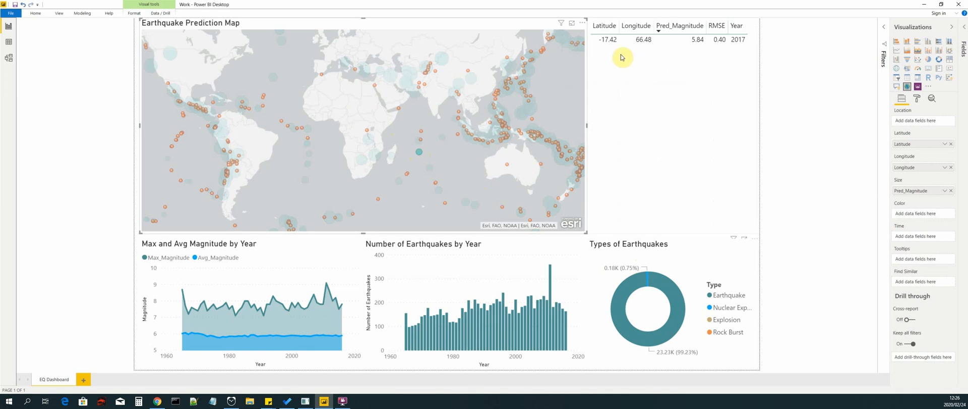
mouse_move(712, 52)
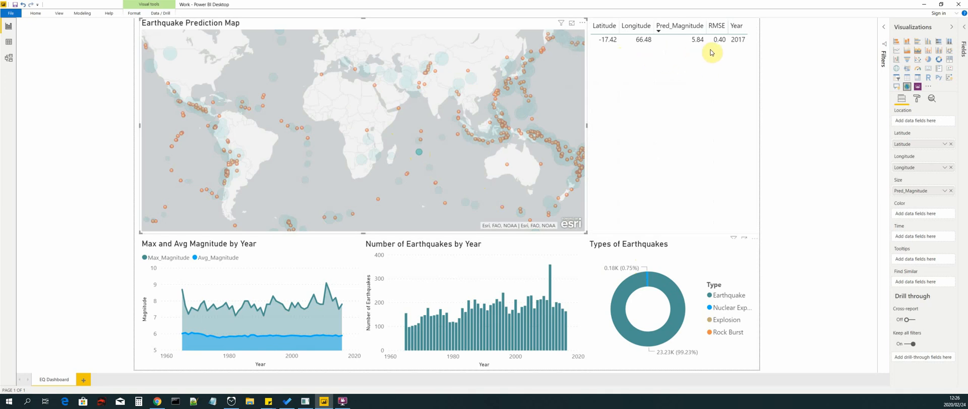
mouse_move(636, 64)
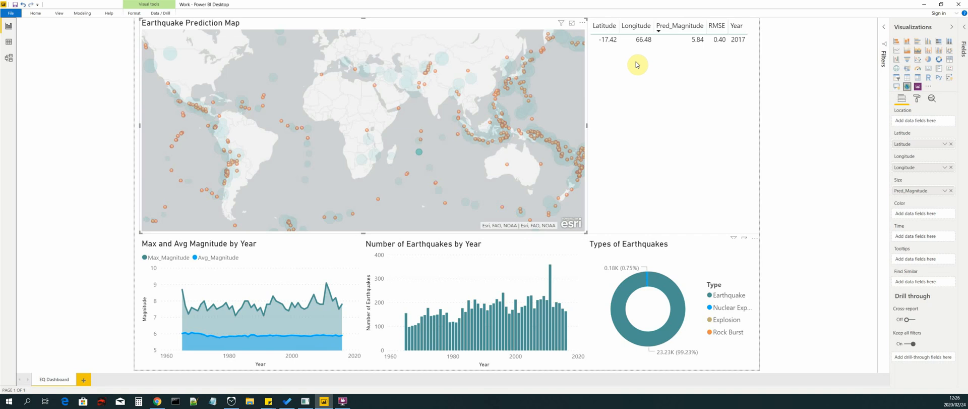
mouse_move(664, 57)
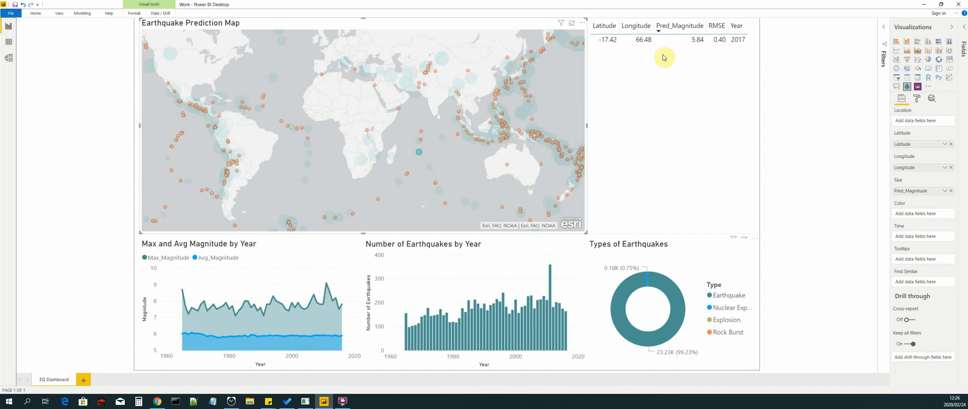
mouse_move(675, 85)
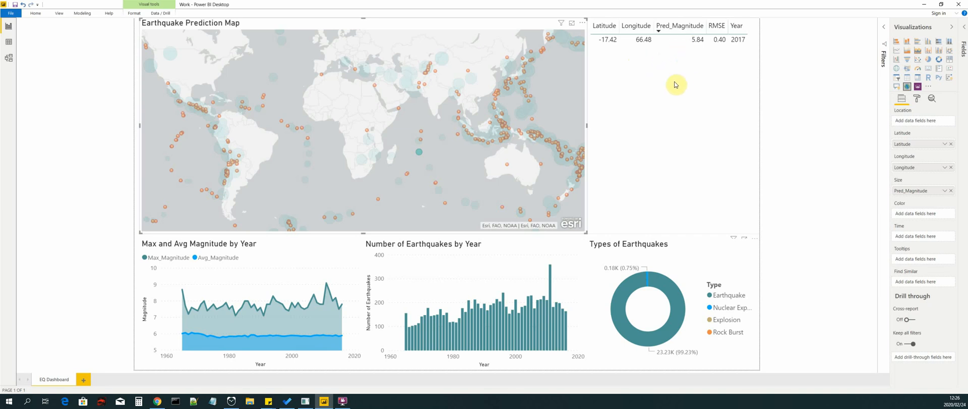
mouse_move(709, 51)
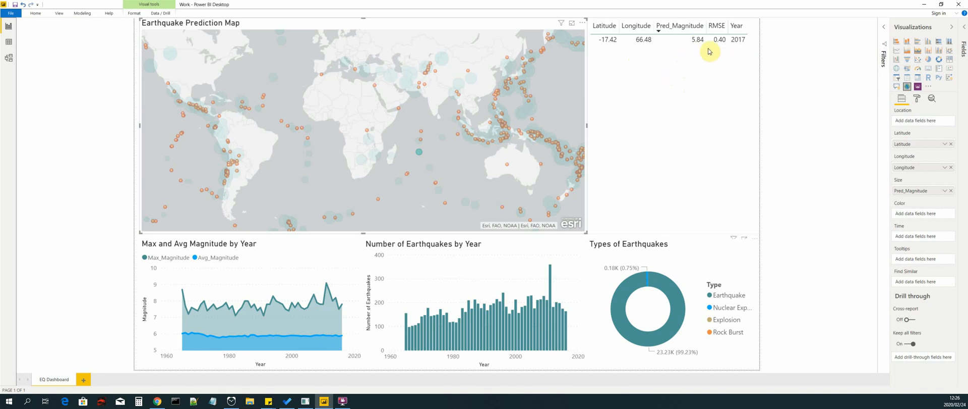
mouse_move(657, 60)
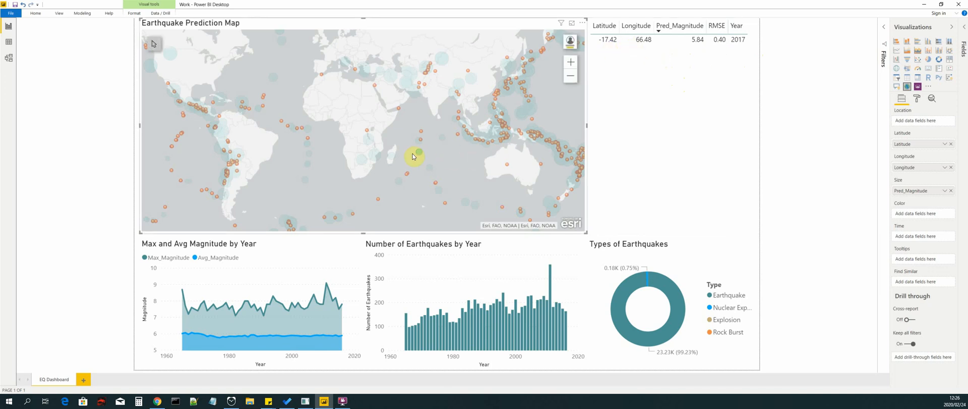
mouse_move(419, 152)
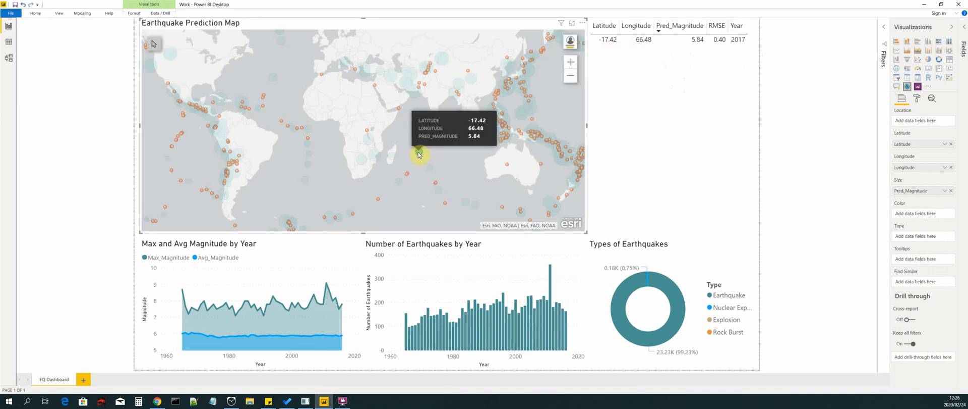
mouse_move(450, 160)
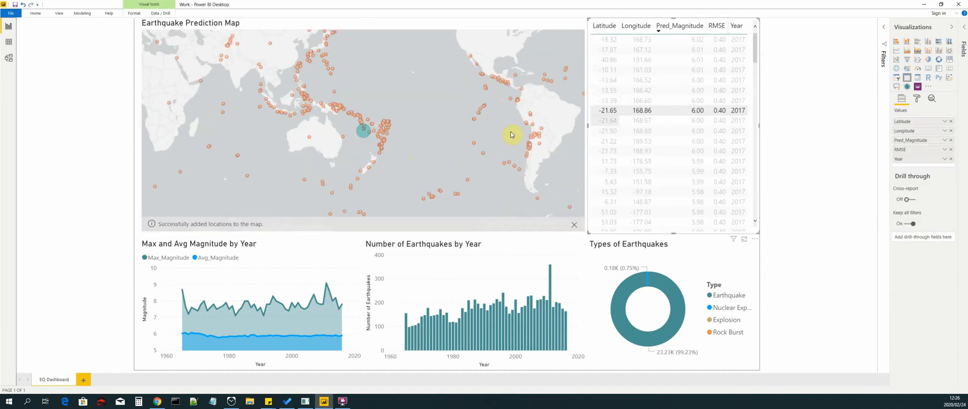
mouse_move(364, 134)
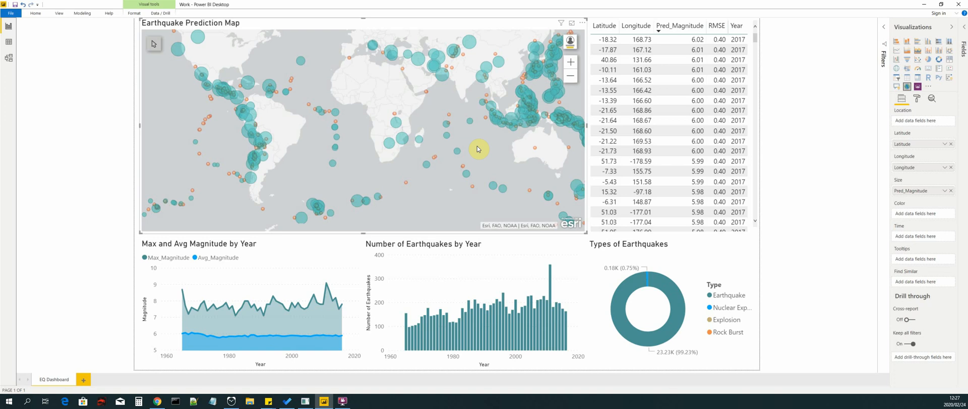
mouse_move(526, 124)
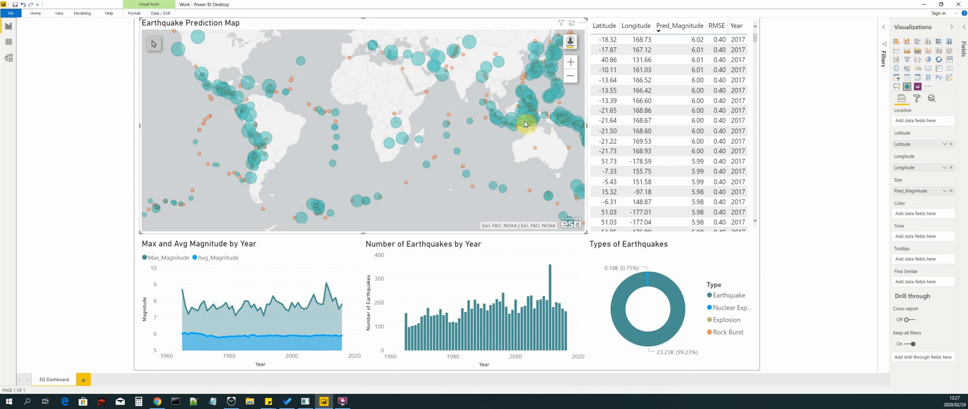
mouse_move(360, 151)
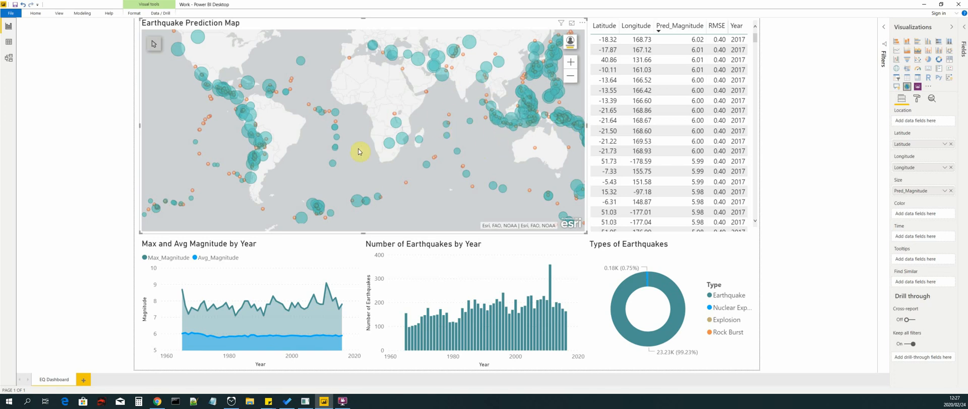
mouse_move(358, 168)
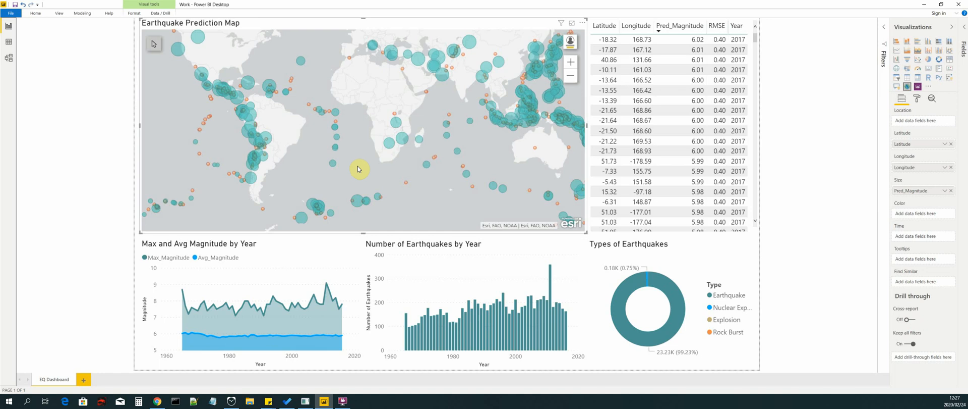
mouse_move(365, 154)
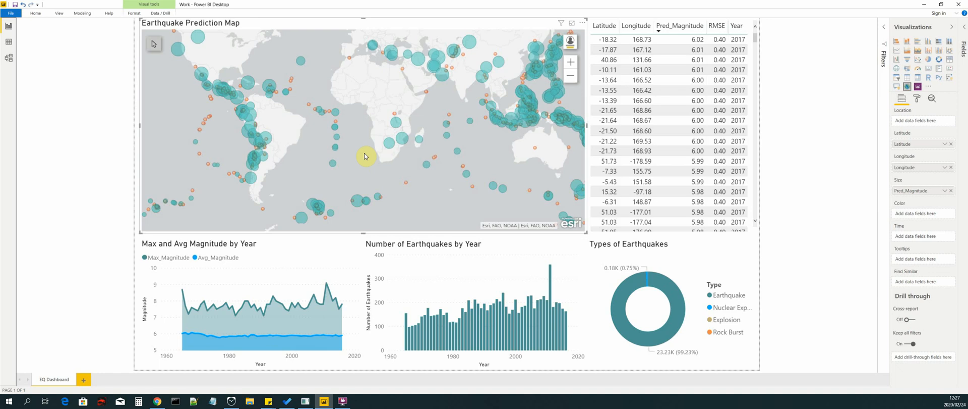
mouse_move(376, 152)
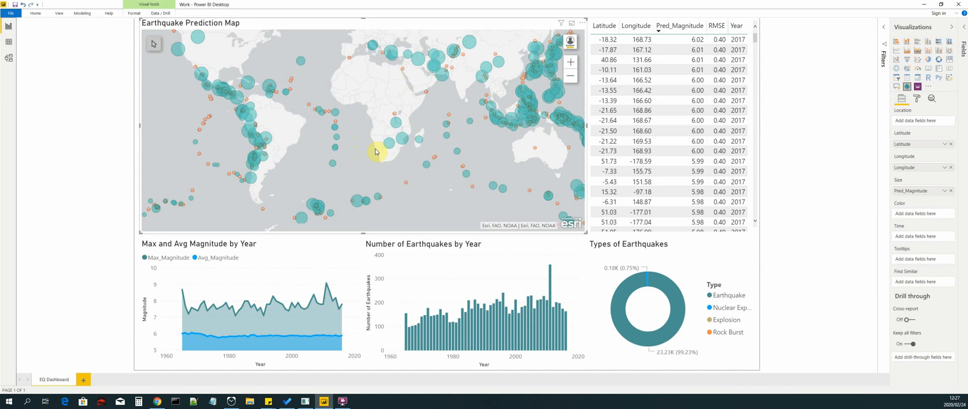